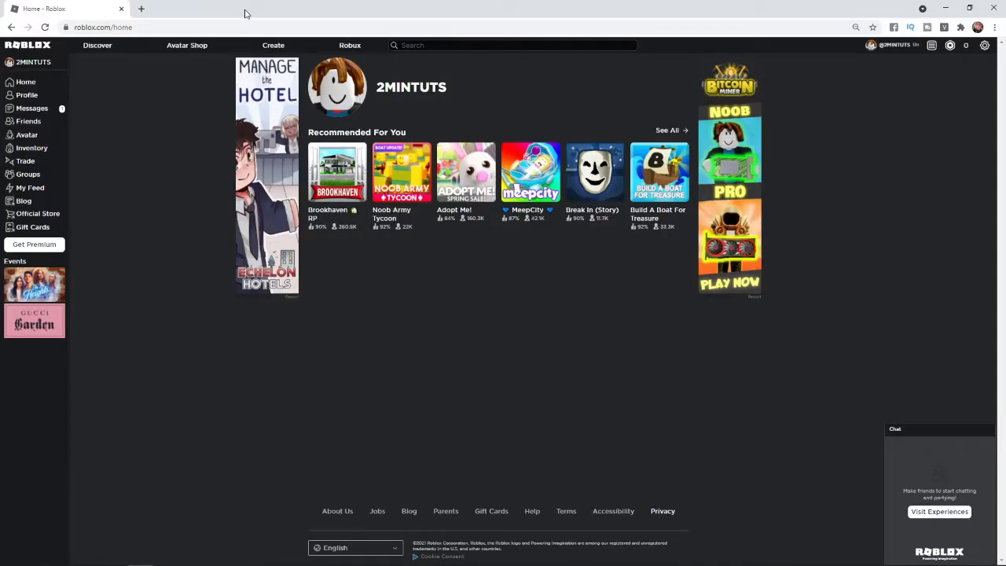
mouse_move(122, 81)
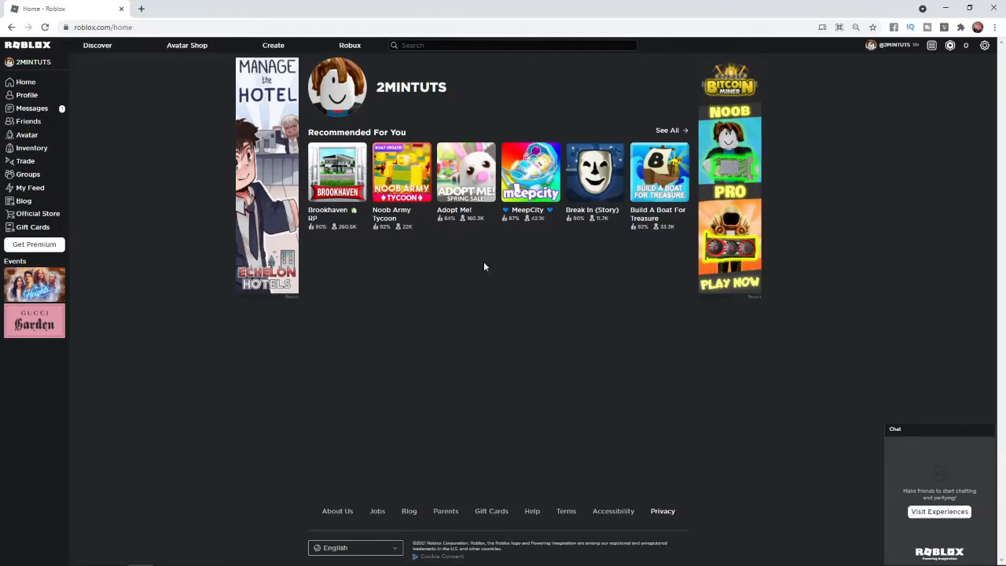
mouse_move(902, 132)
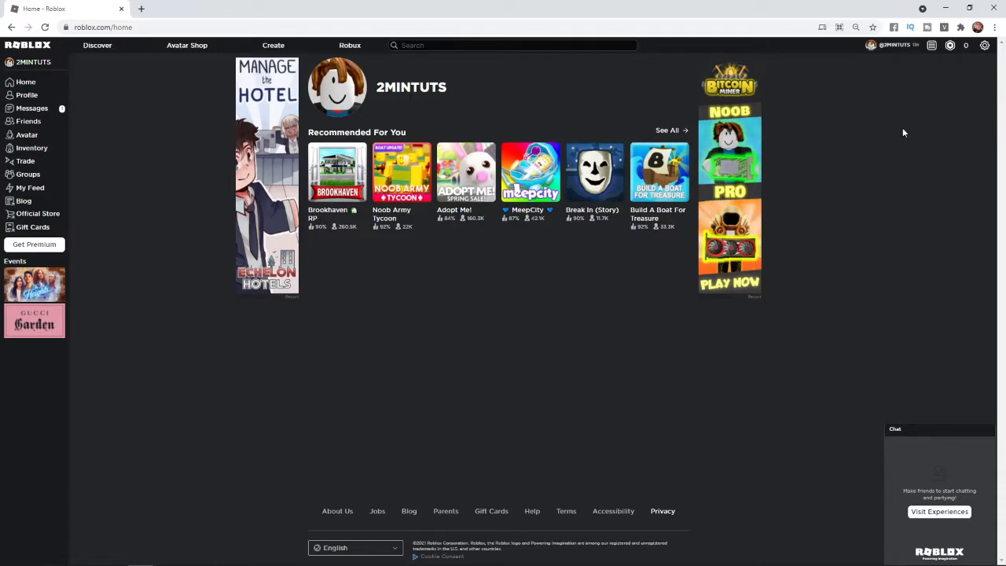
Open My Settings from the gear icon's account menu at the top right.
left_click(983, 45)
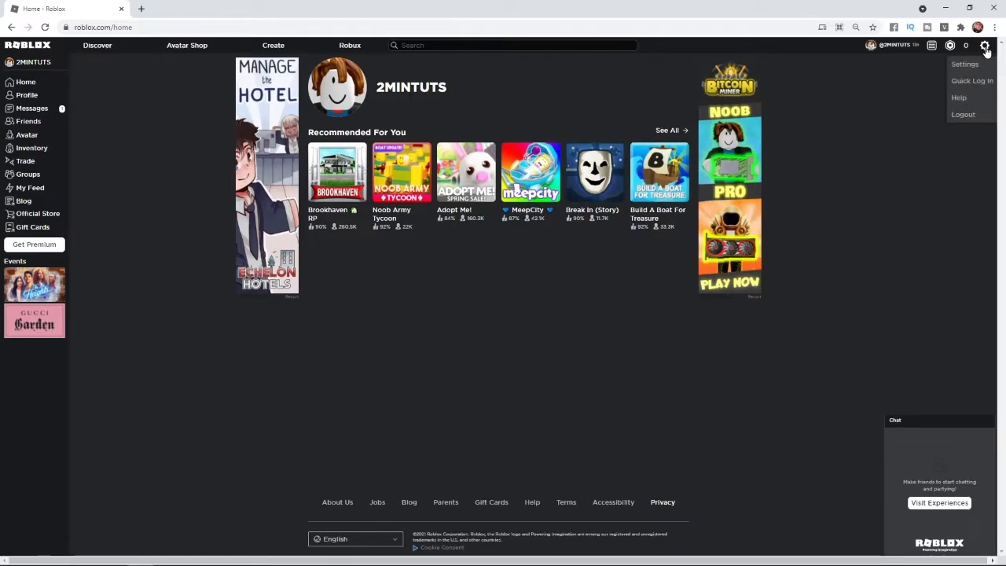
mouse_move(982, 75)
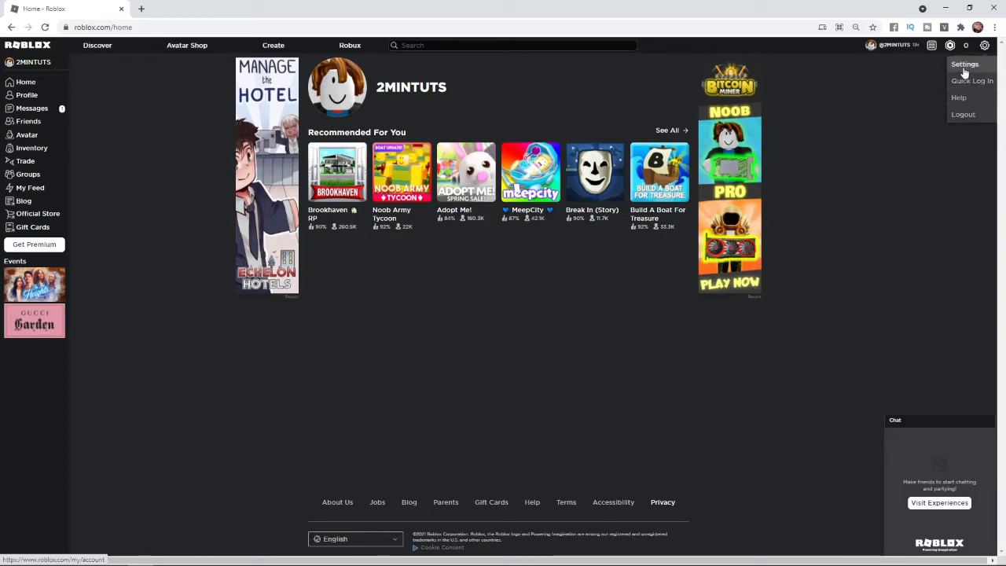
left_click(964, 64)
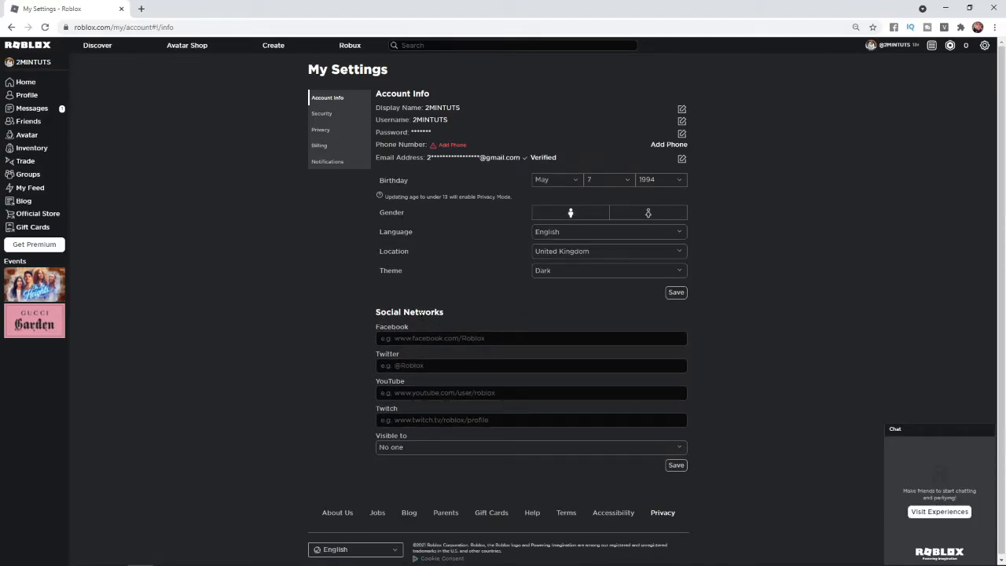
mouse_move(393, 189)
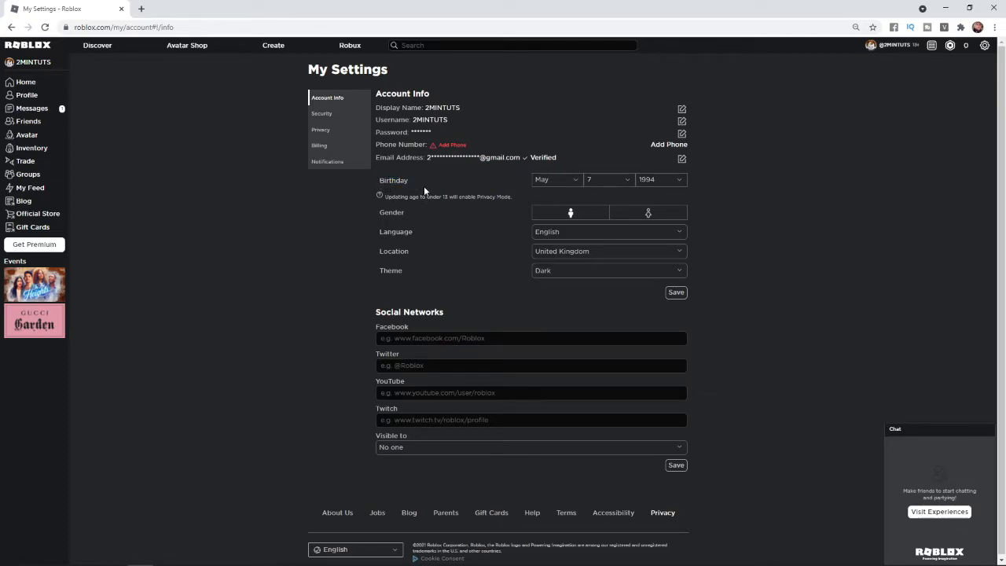
mouse_move(401, 213)
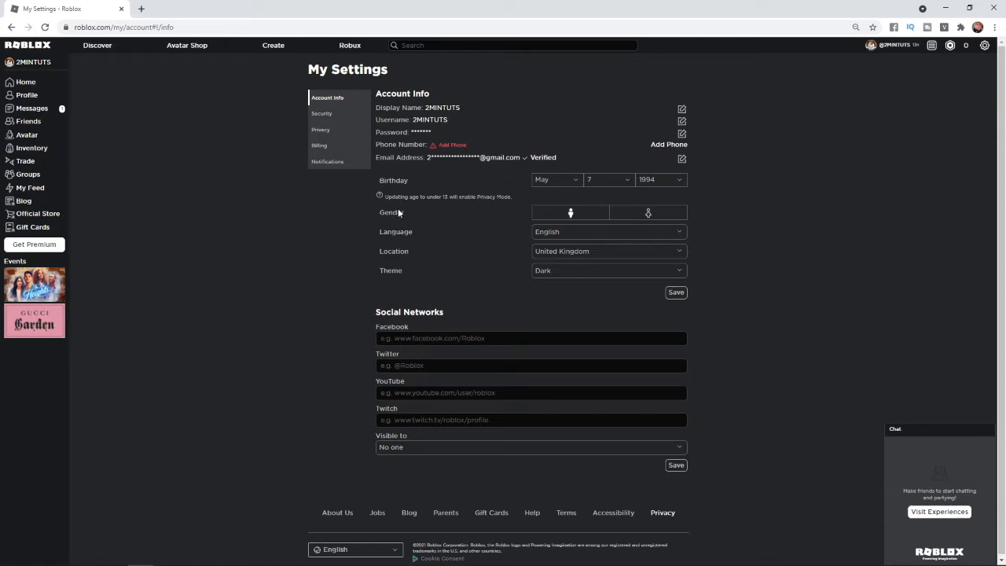
mouse_move(443, 205)
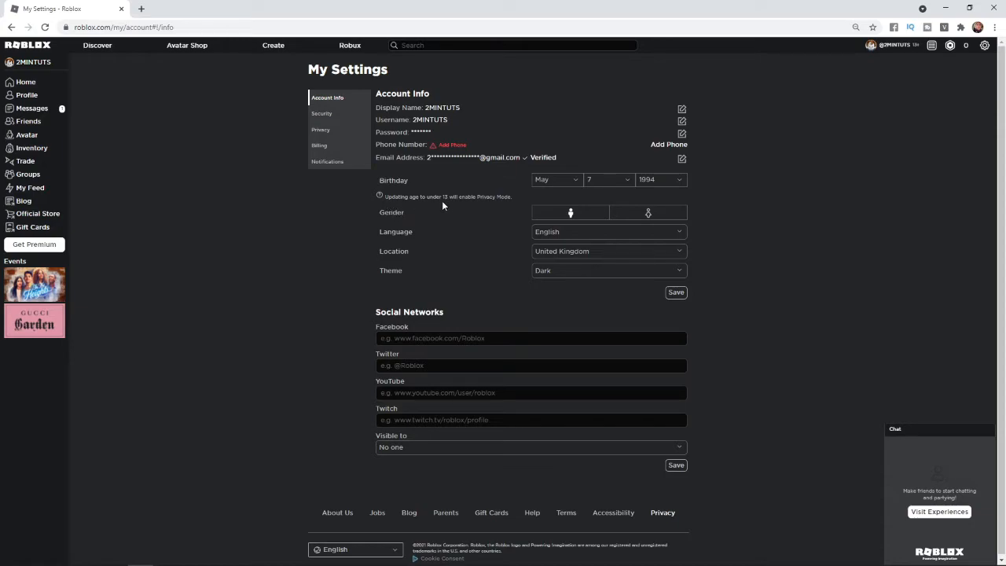
mouse_move(513, 196)
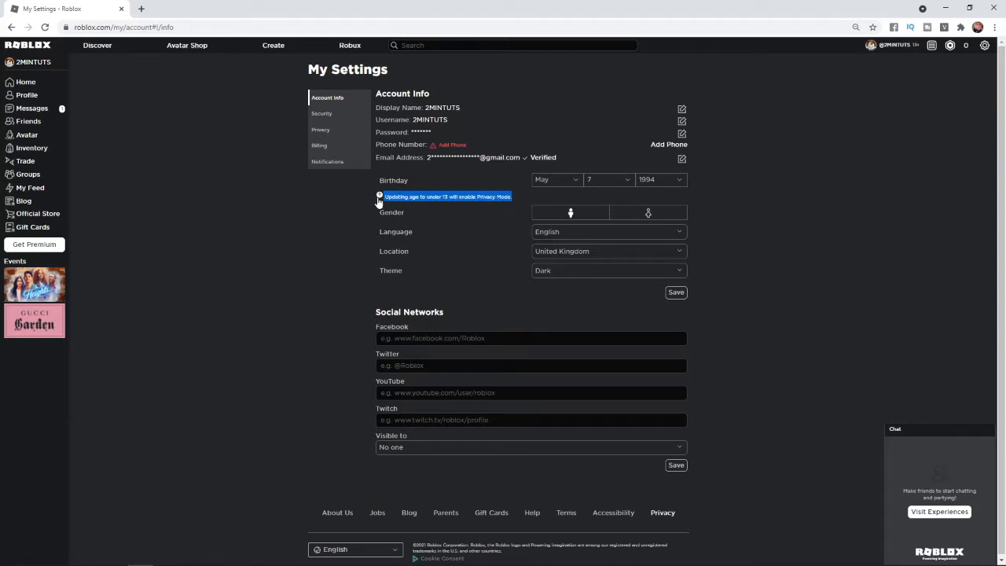
mouse_move(297, 216)
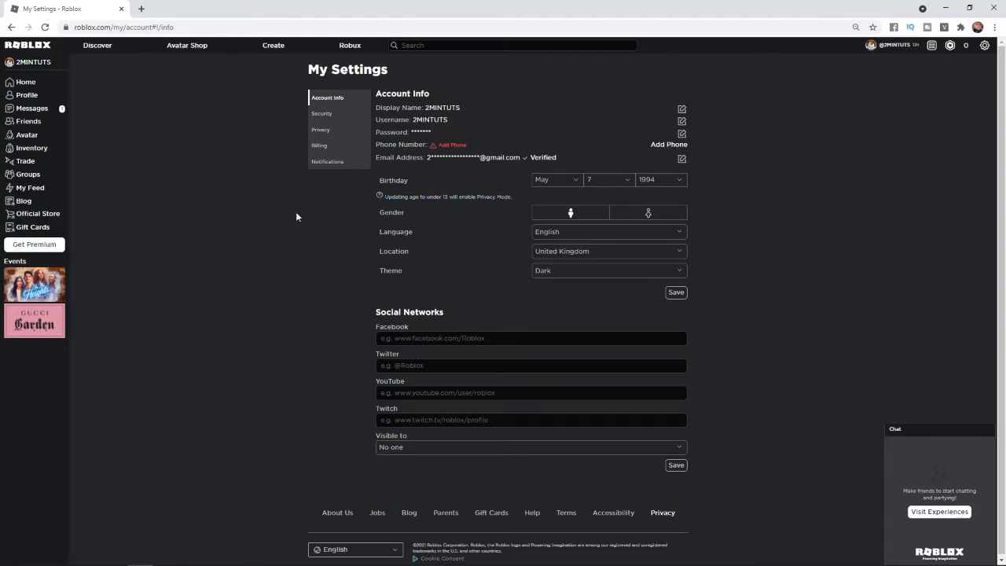
left_click(556, 180)
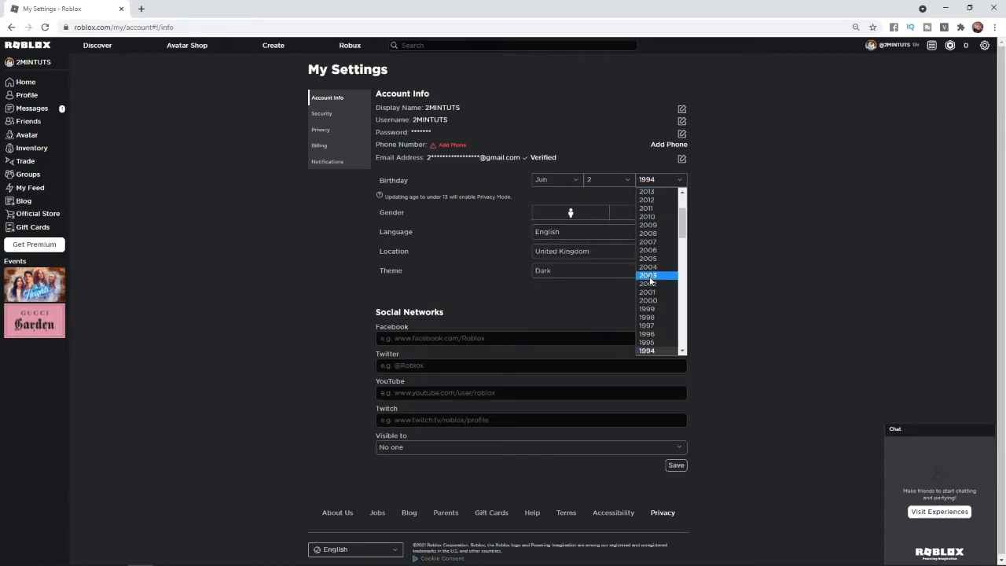
Choose 1996 as the birth year, save, and dismiss the success confirmation.
left_click(648, 333)
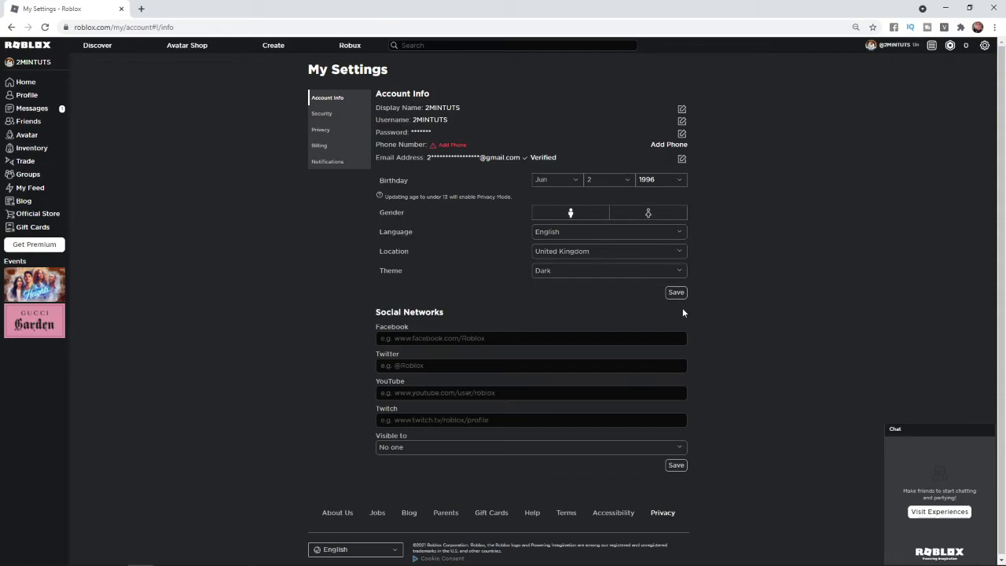
left_click(676, 292)
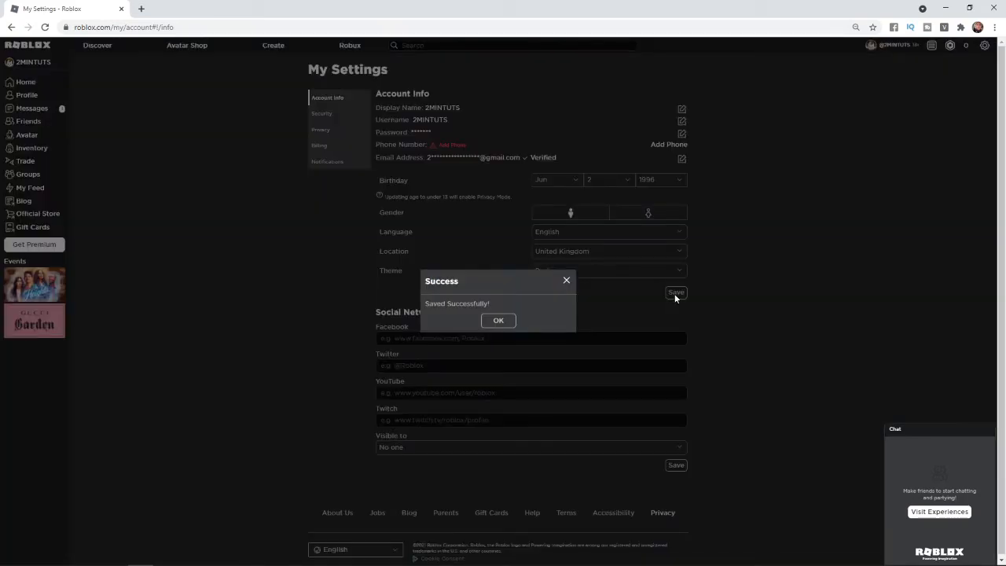
left_click(497, 319)
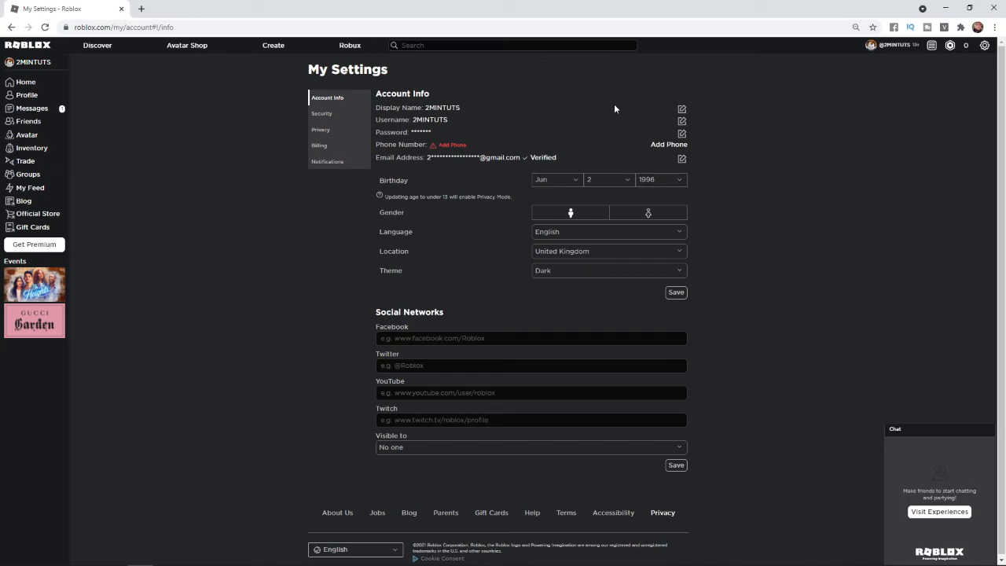
mouse_move(542, 205)
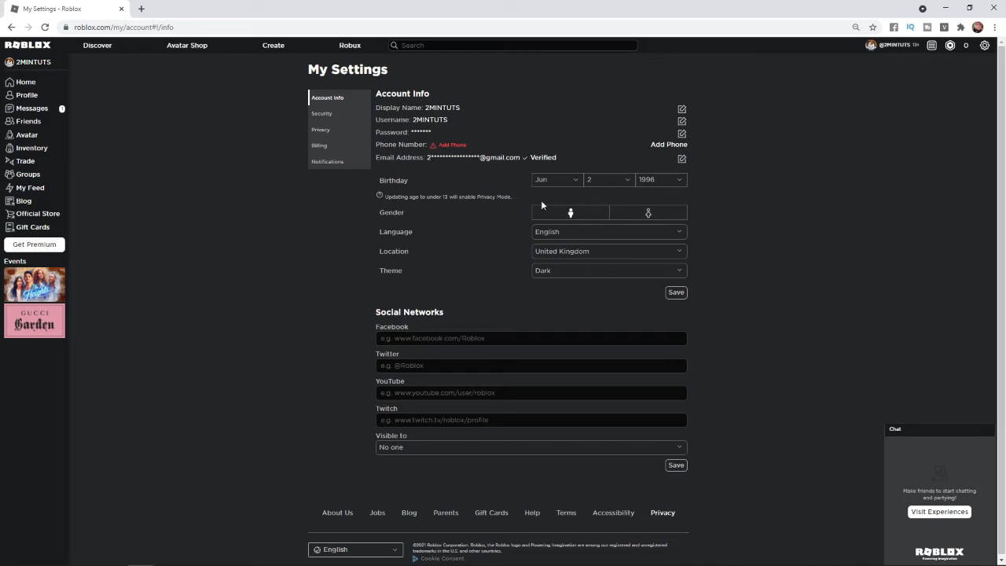